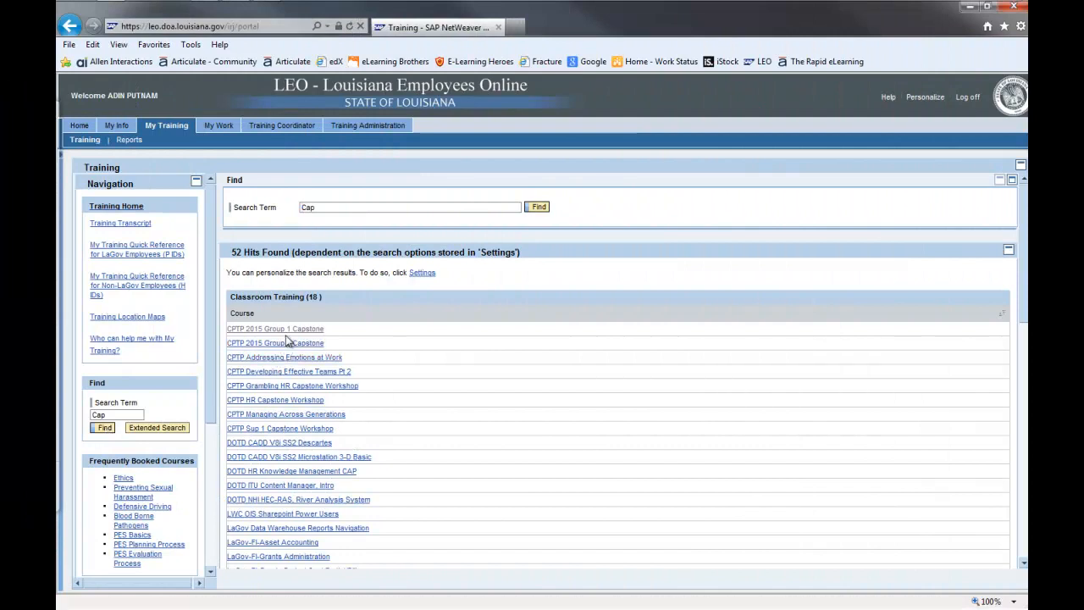
mouse_move(282, 328)
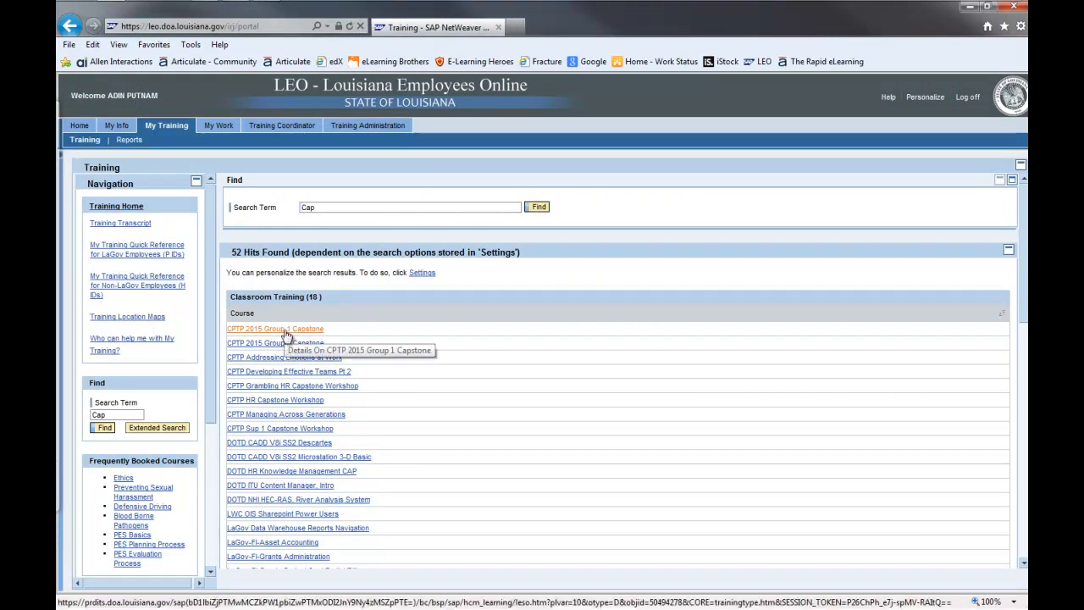
- Open the 'CPTP 2015 Group 1 Capstone' course from the 'Cap' search results
left_click(275, 328)
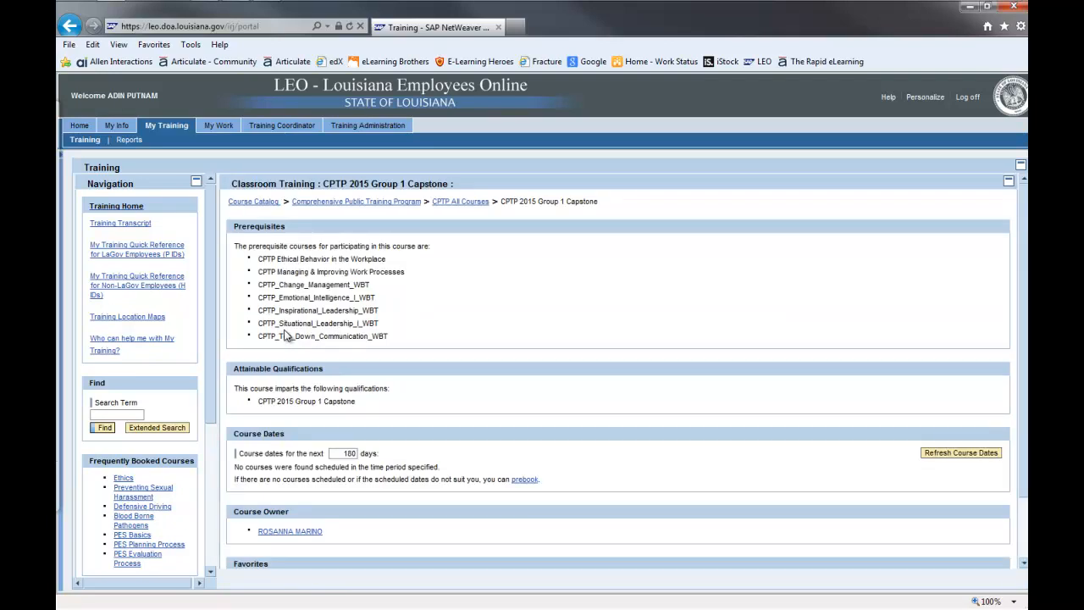
mouse_move(288, 335)
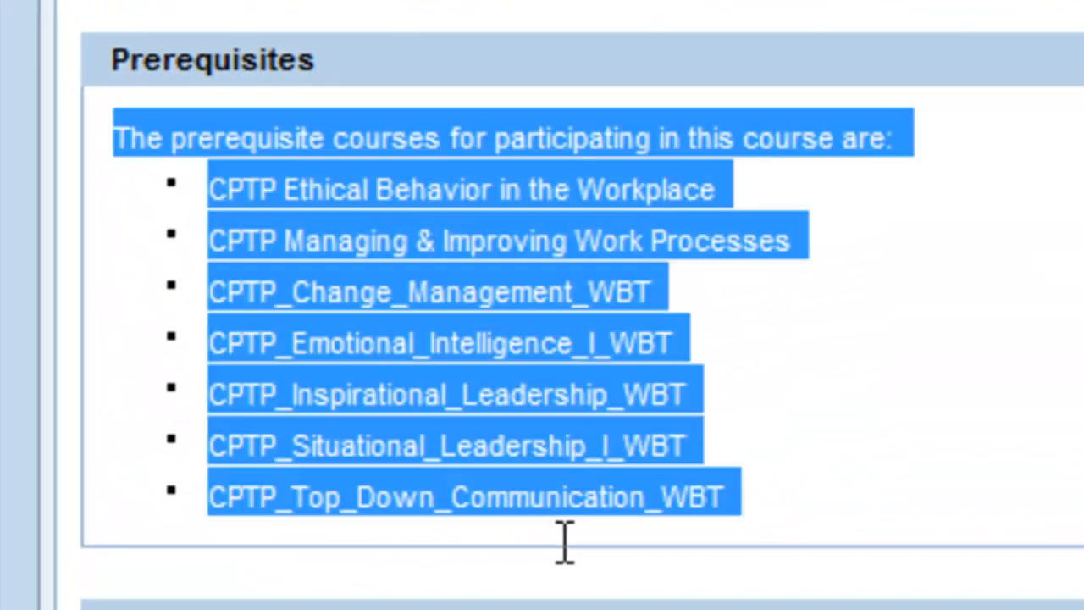
mouse_move(193, 64)
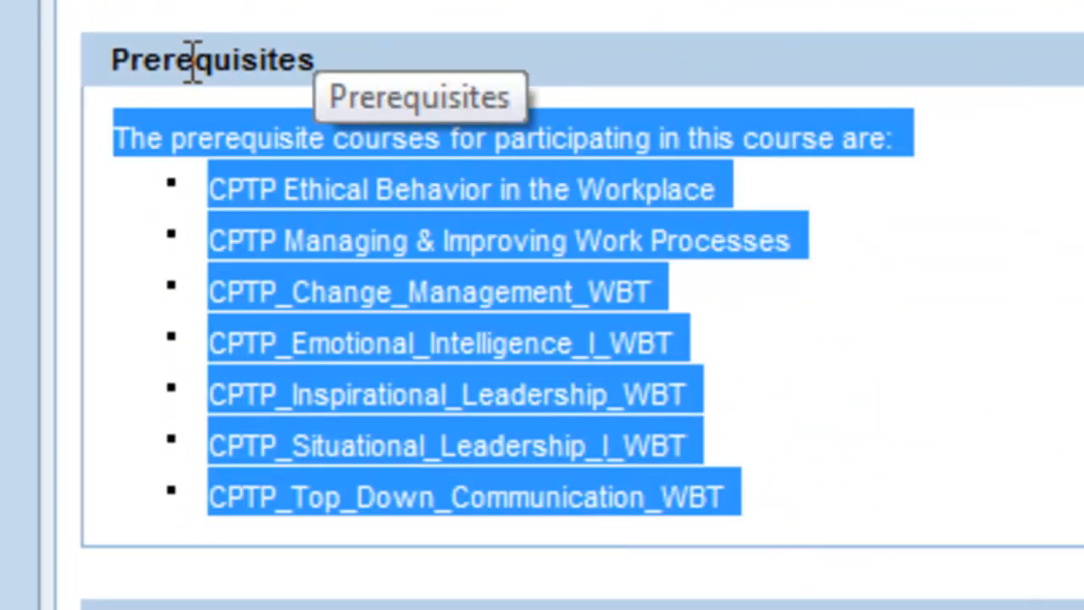
left_click(118, 546)
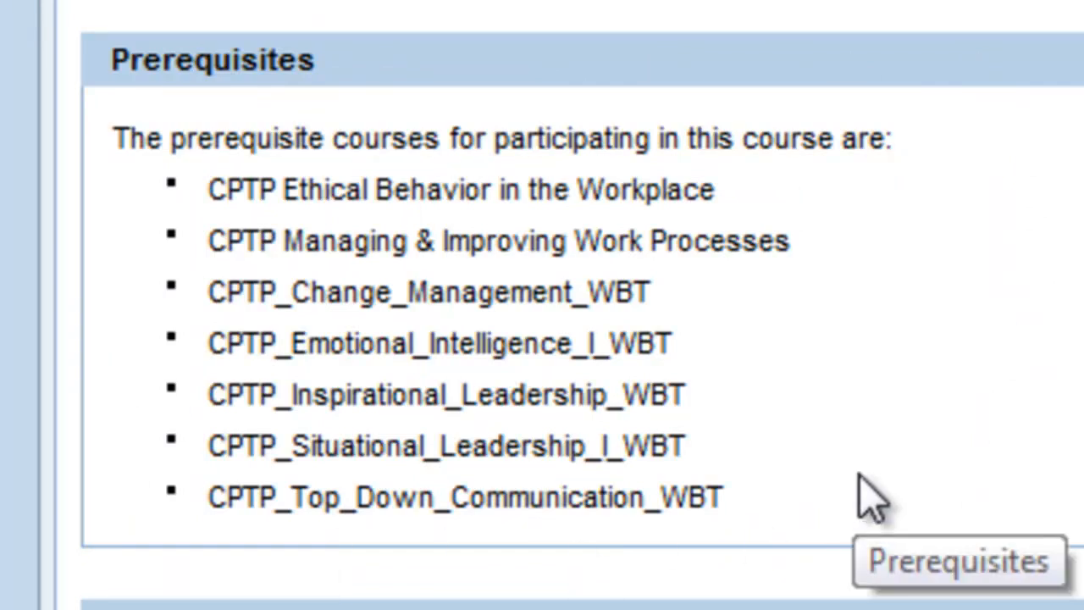
mouse_move(878, 504)
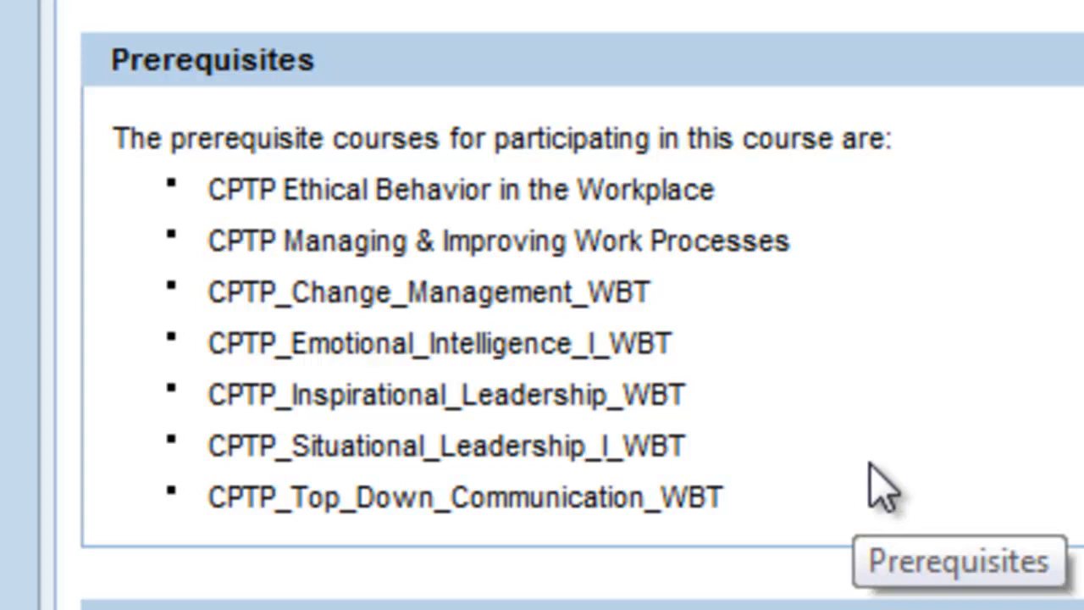
mouse_move(889, 500)
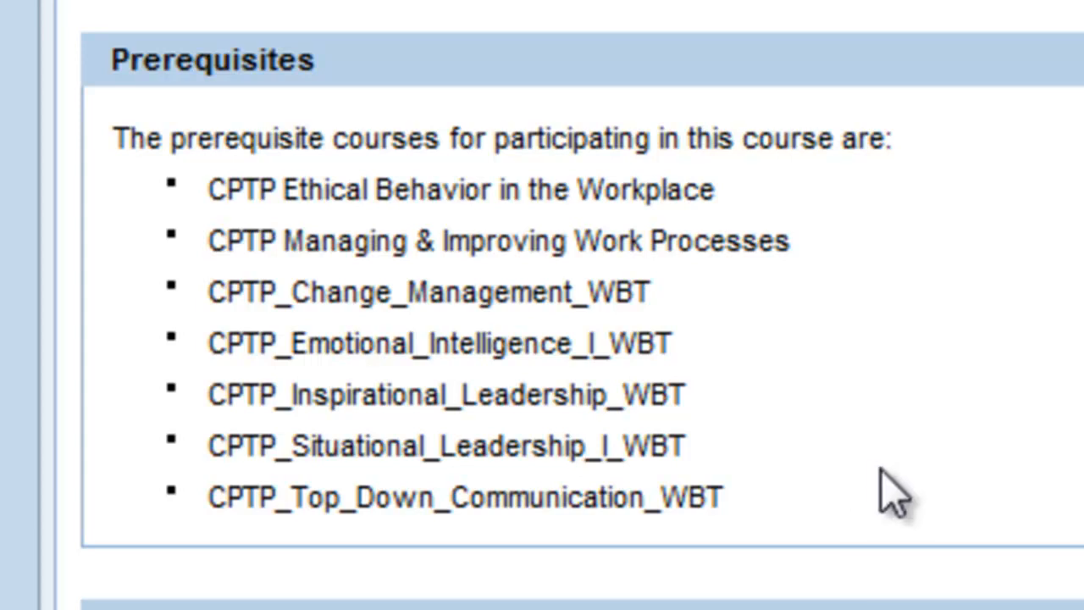
scroll("down", 3)
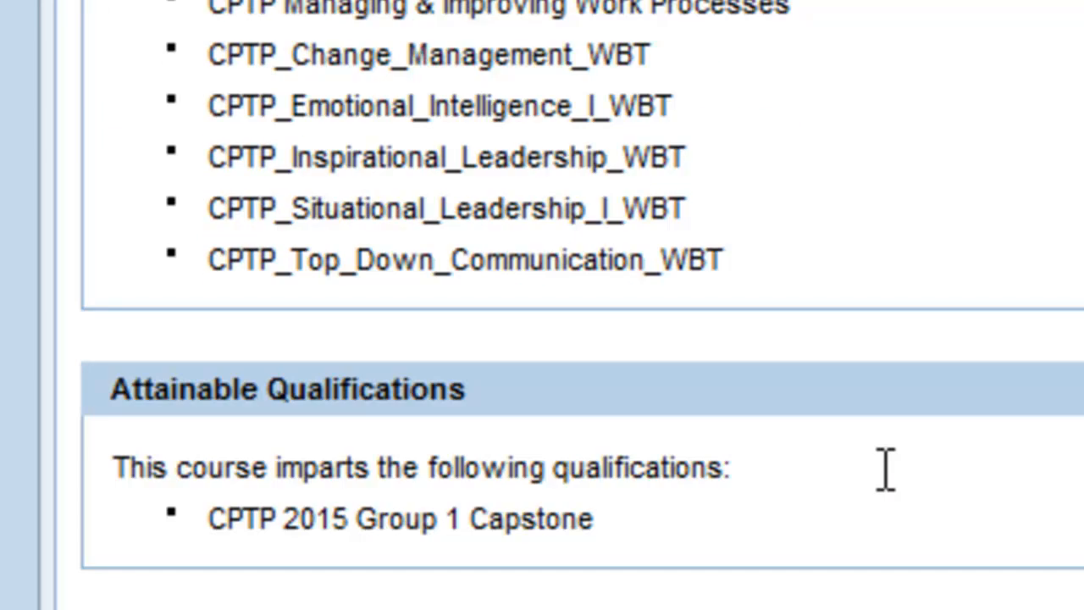
scroll("down", 3)
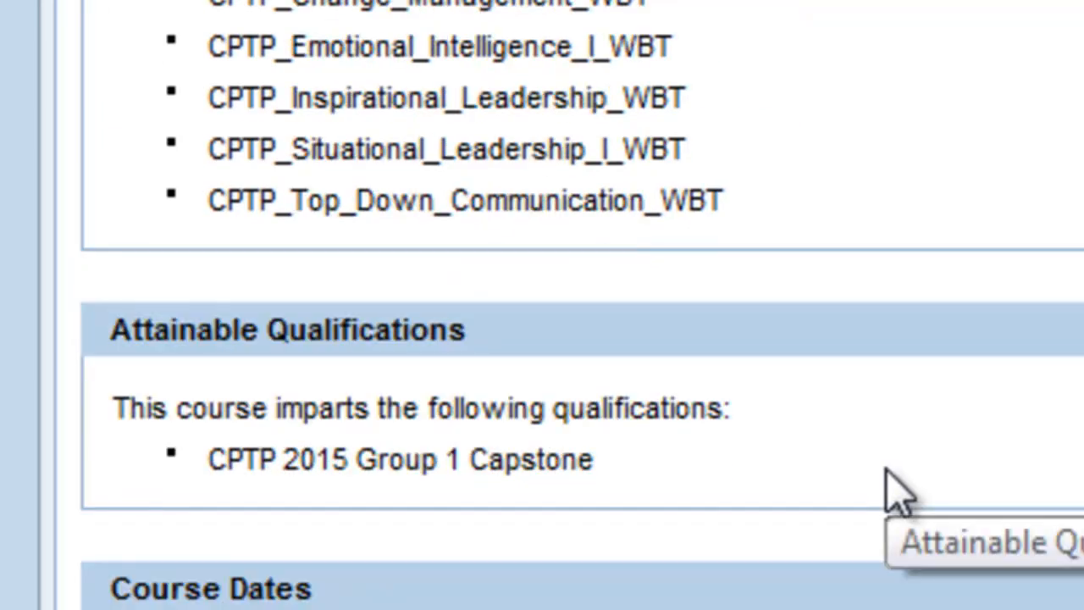
mouse_move(106, 546)
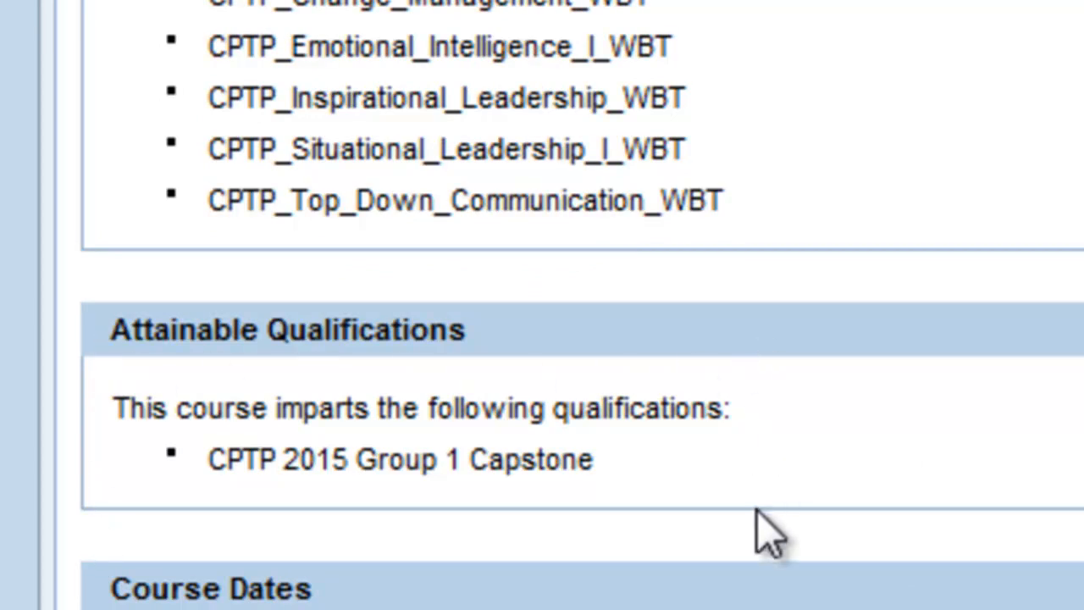
scroll("down", 3)
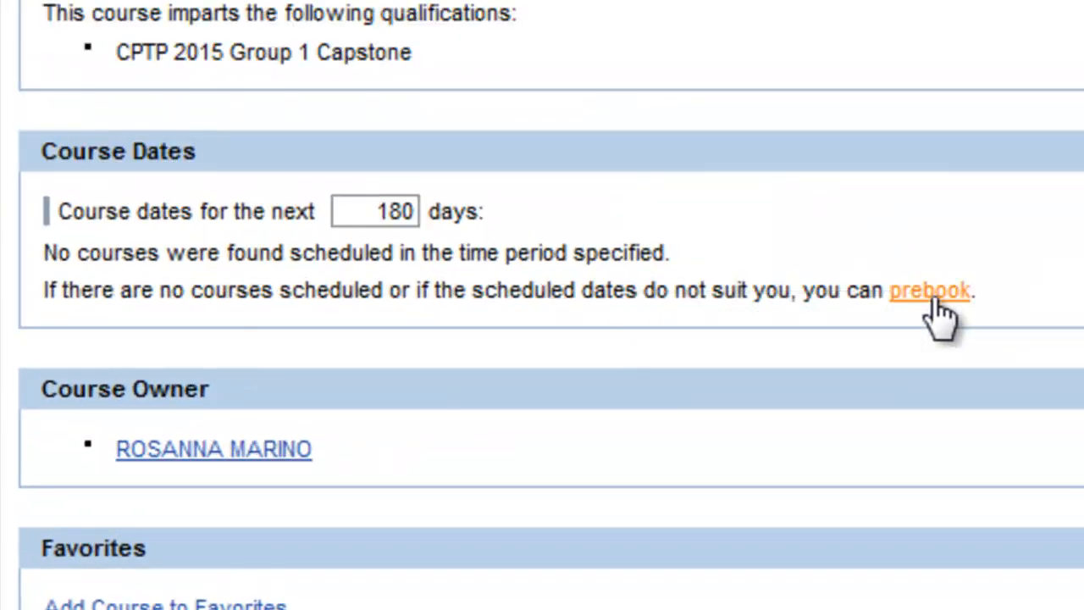
mouse_move(895, 337)
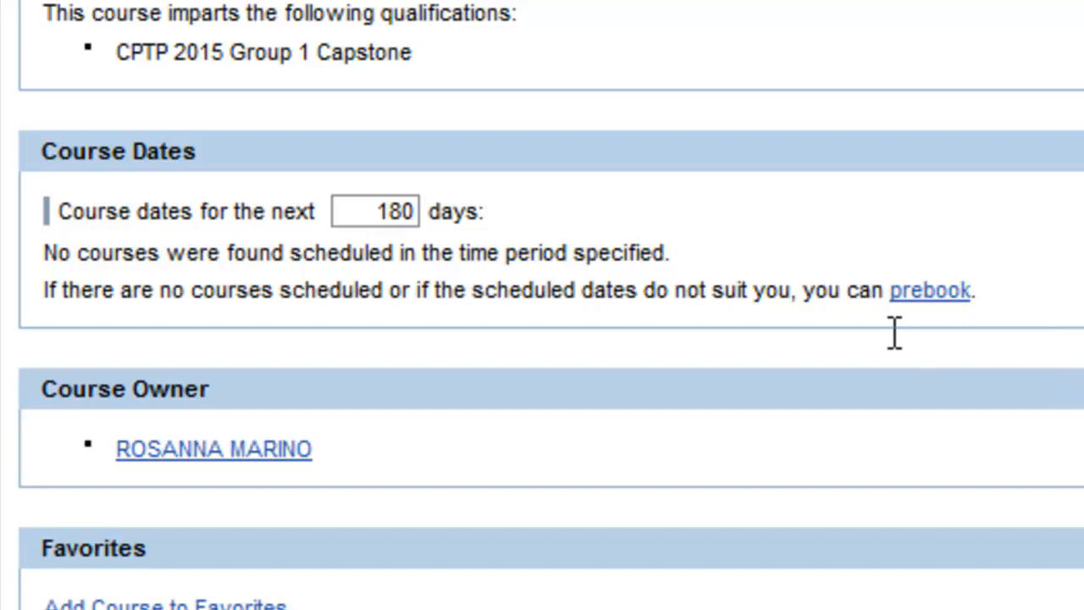
mouse_move(931, 298)
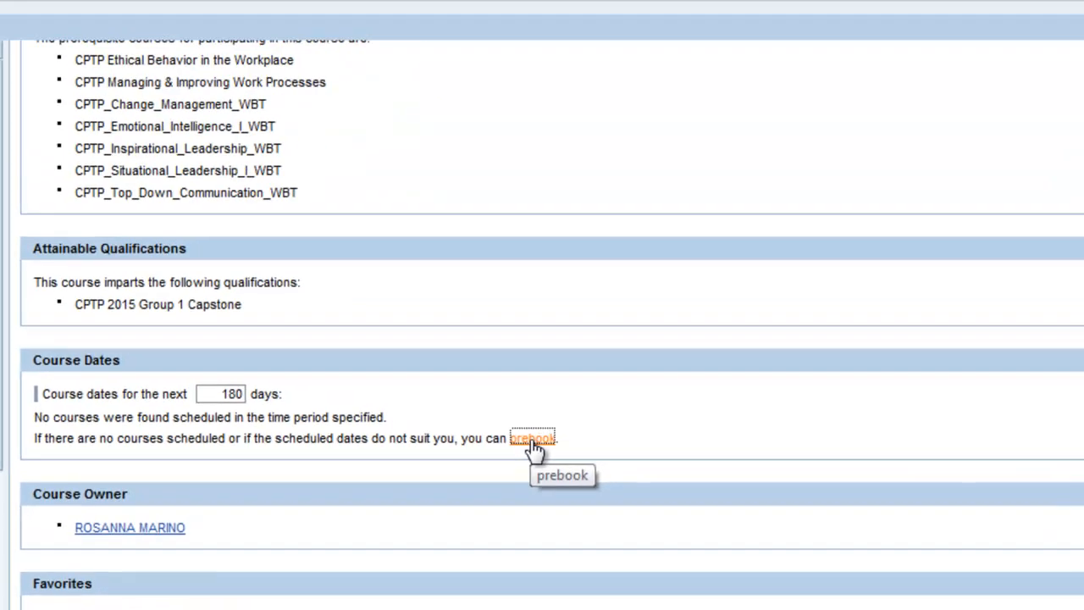
- Prebook the course for 03/26/2015–03/25/2016 in English
left_click(533, 437)
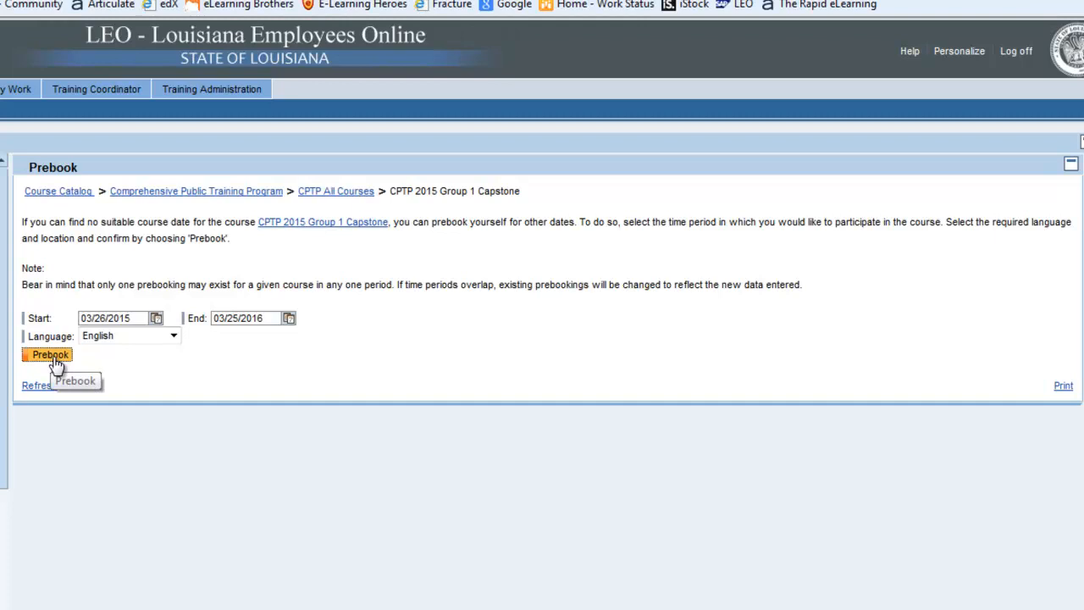
left_click(47, 354)
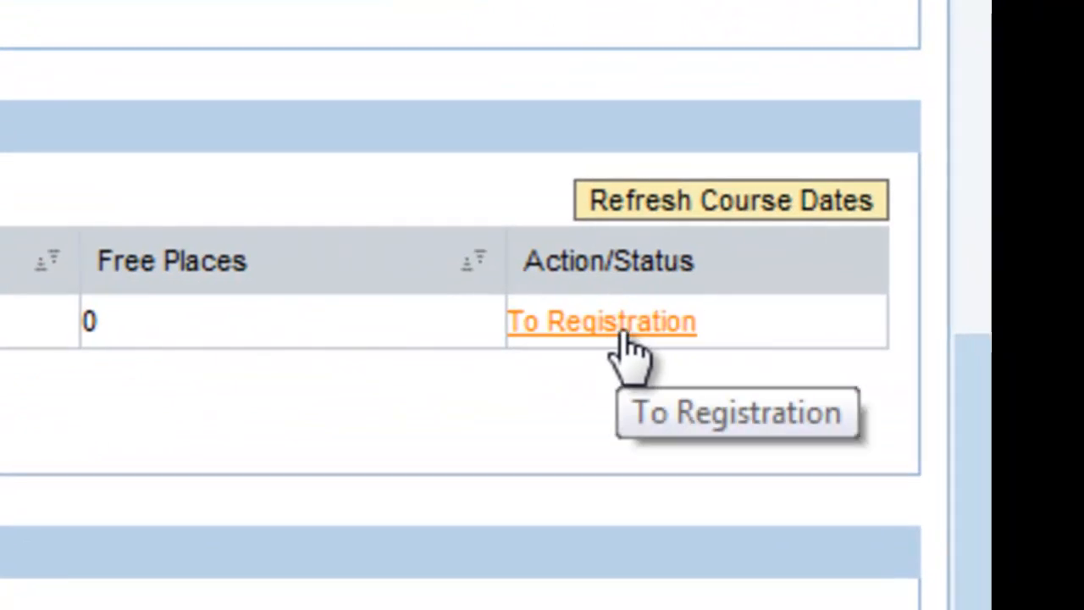
mouse_move(572, 369)
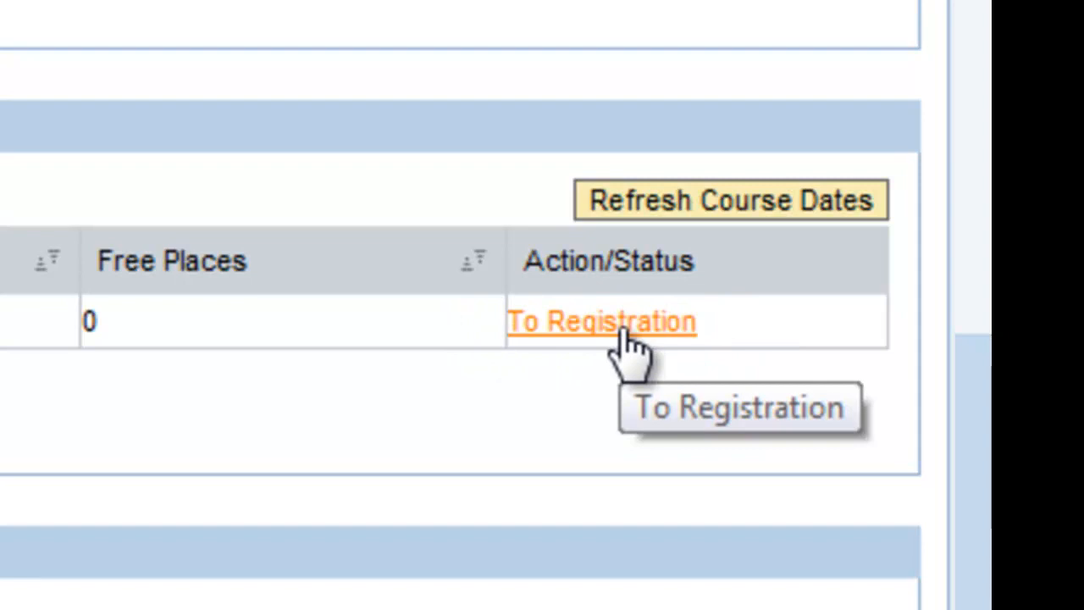
- Start registration for the fully booked session via 'To Registration'
left_click(600, 322)
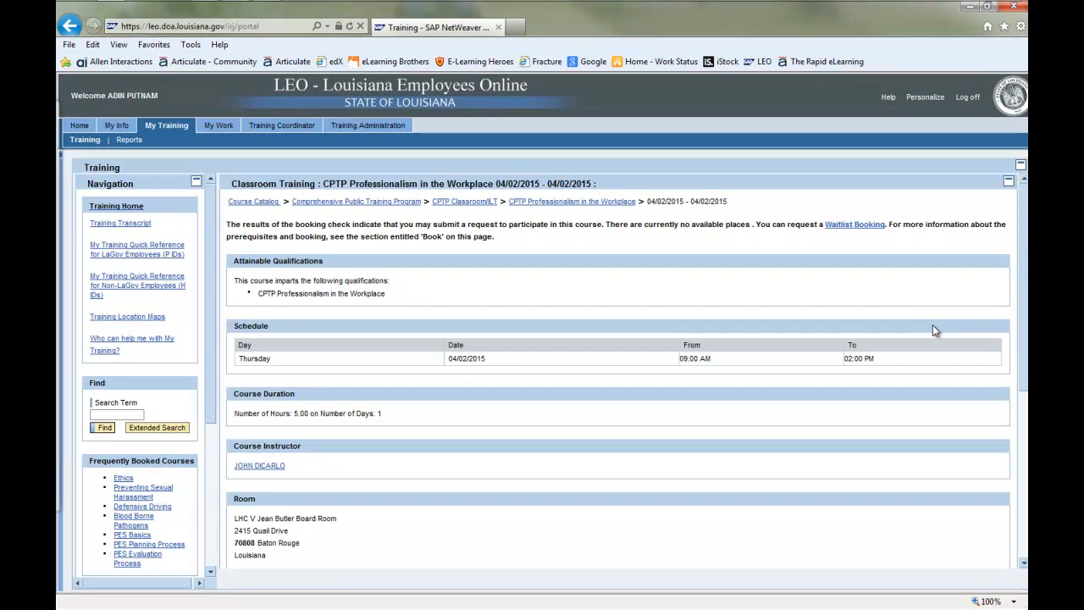
mouse_move(935, 330)
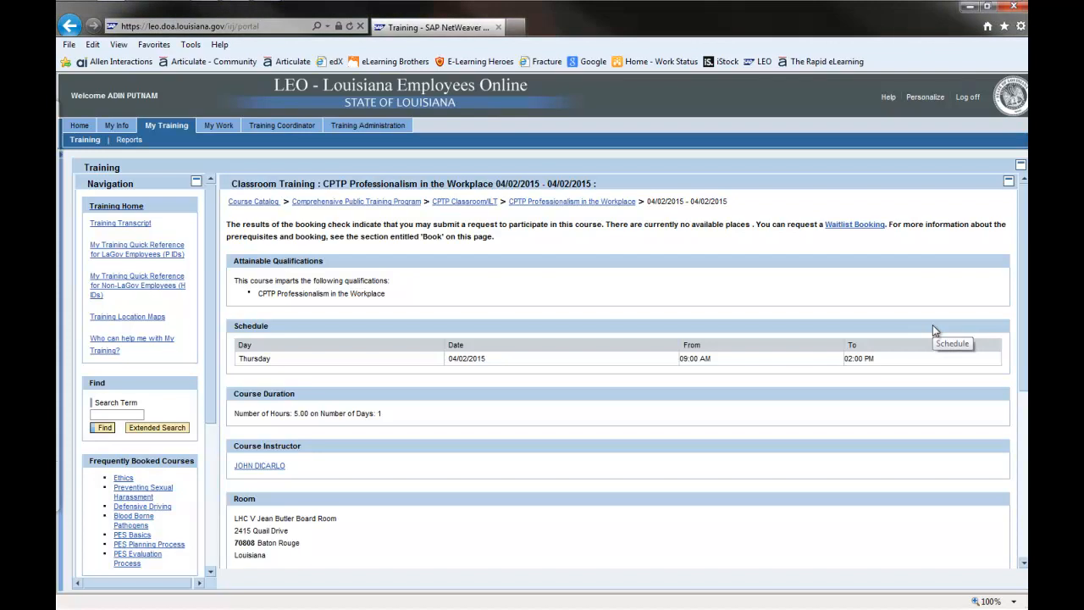
mouse_move(419, 331)
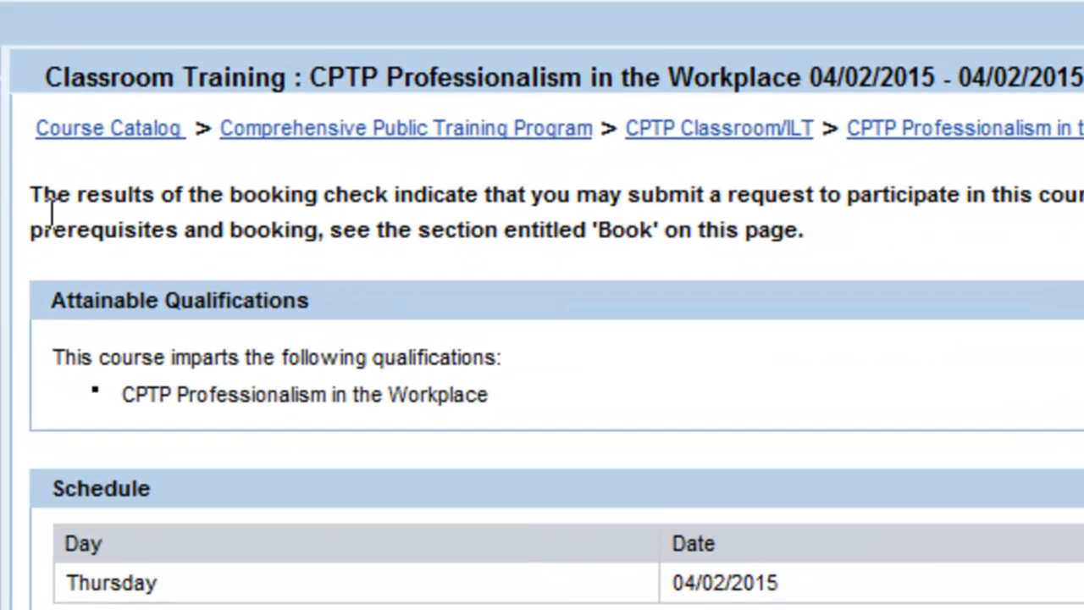
mouse_move(618, 228)
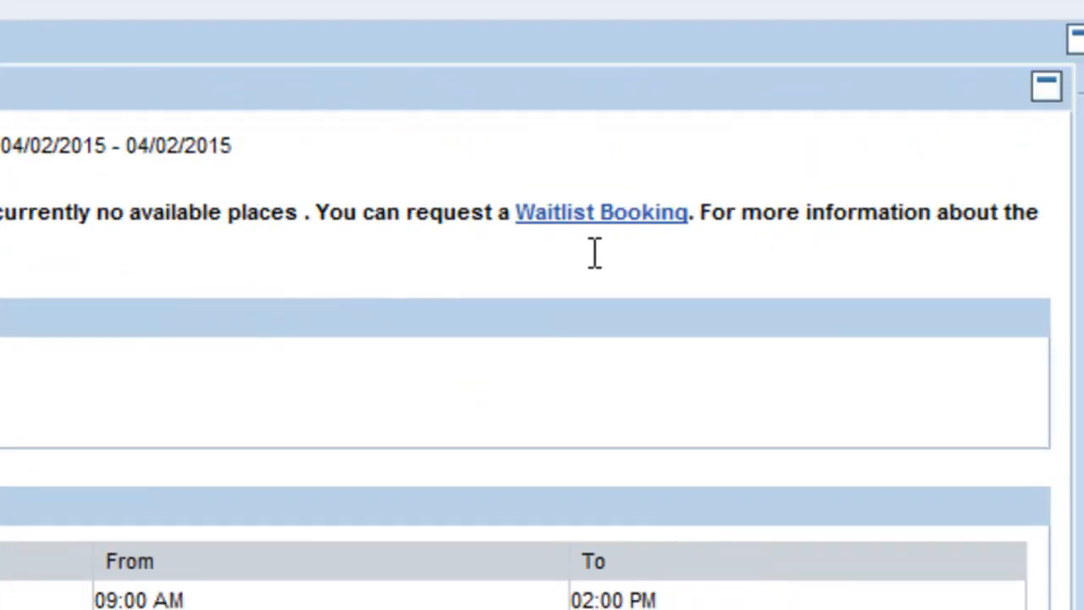
mouse_move(612, 256)
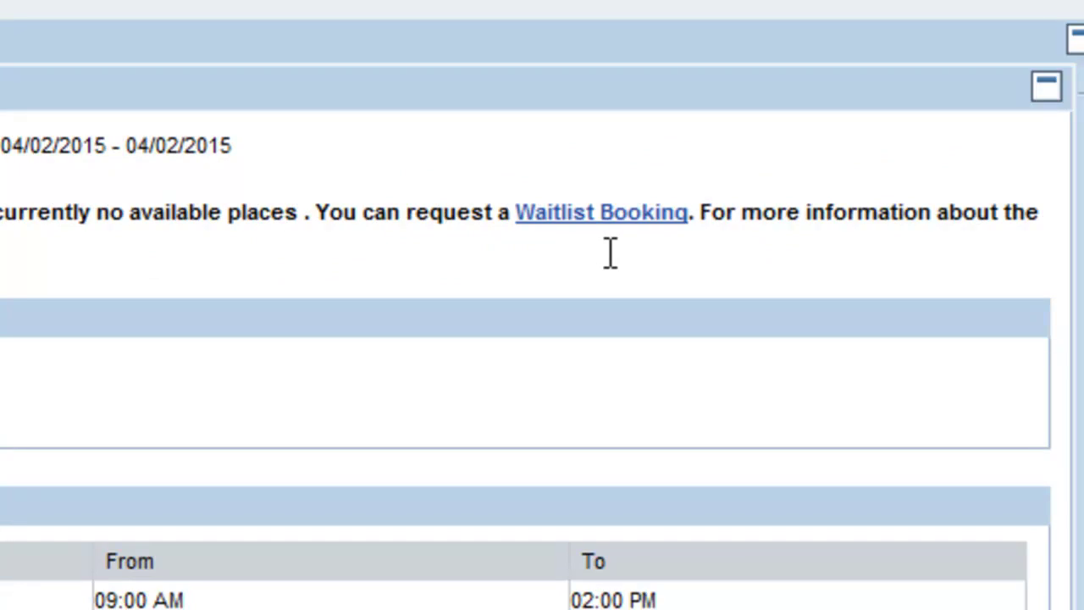
mouse_move(718, 251)
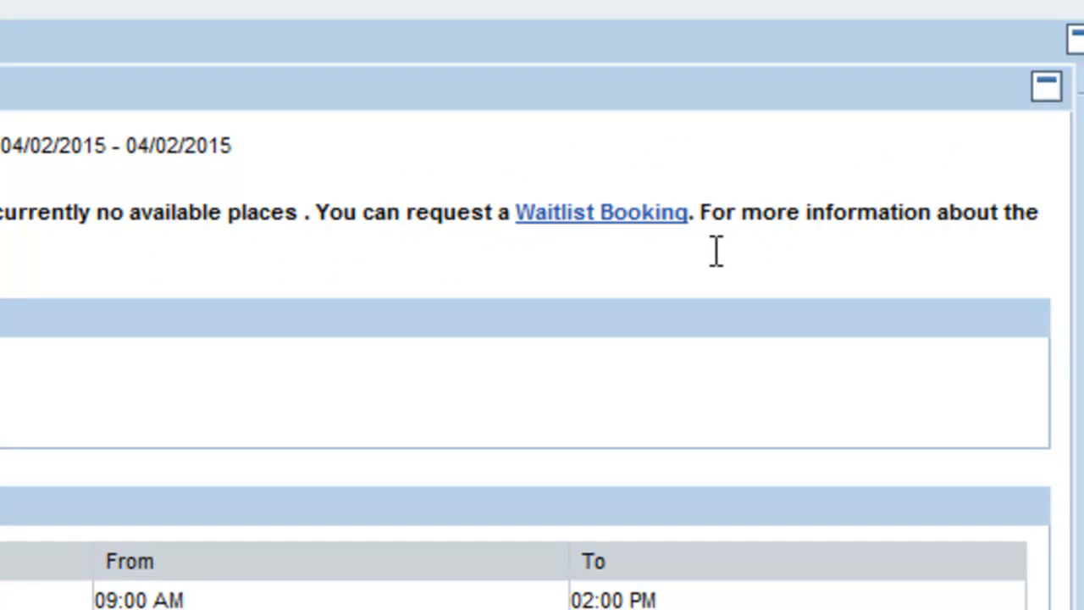
mouse_move(712, 165)
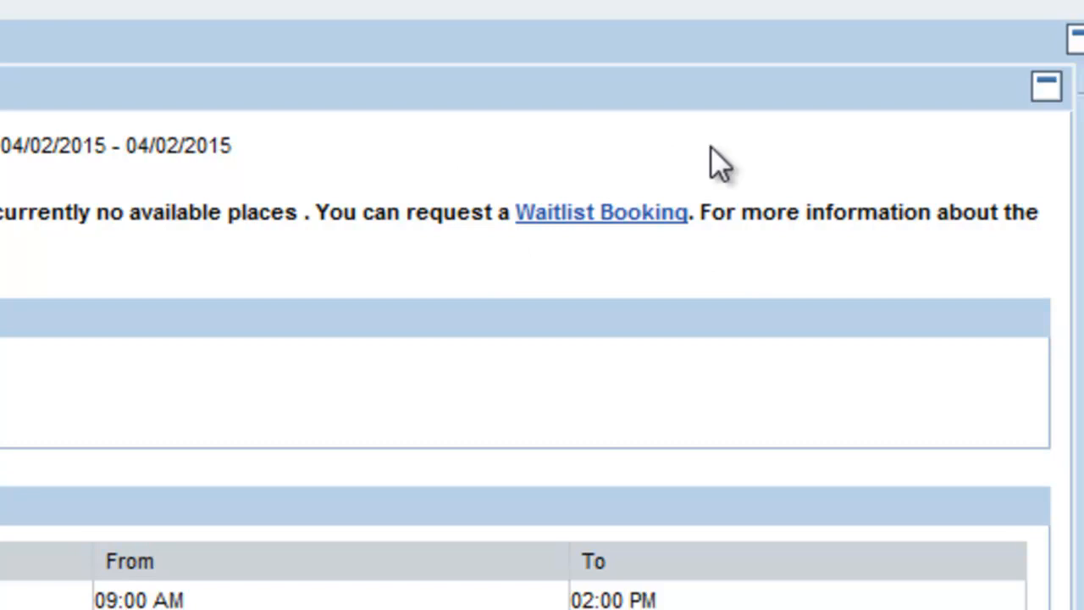
mouse_move(508, 269)
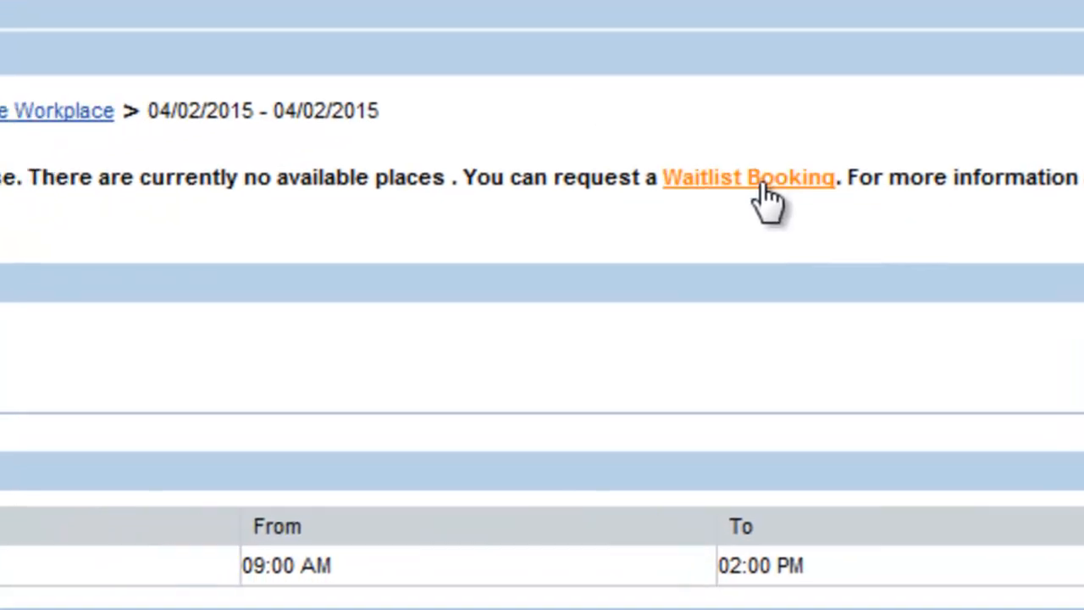
left_click(748, 175)
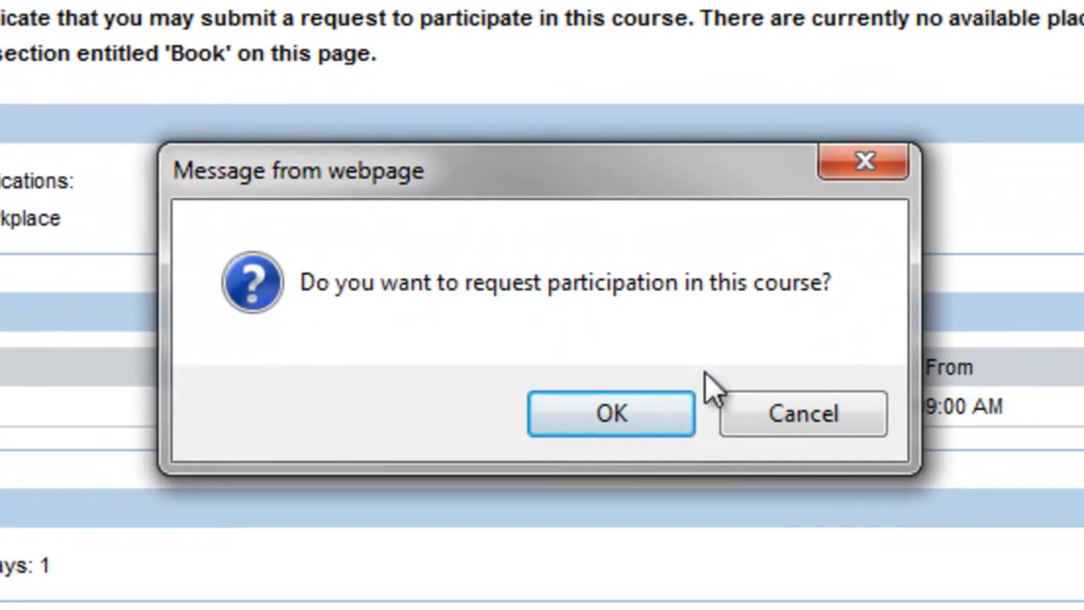
mouse_move(588, 355)
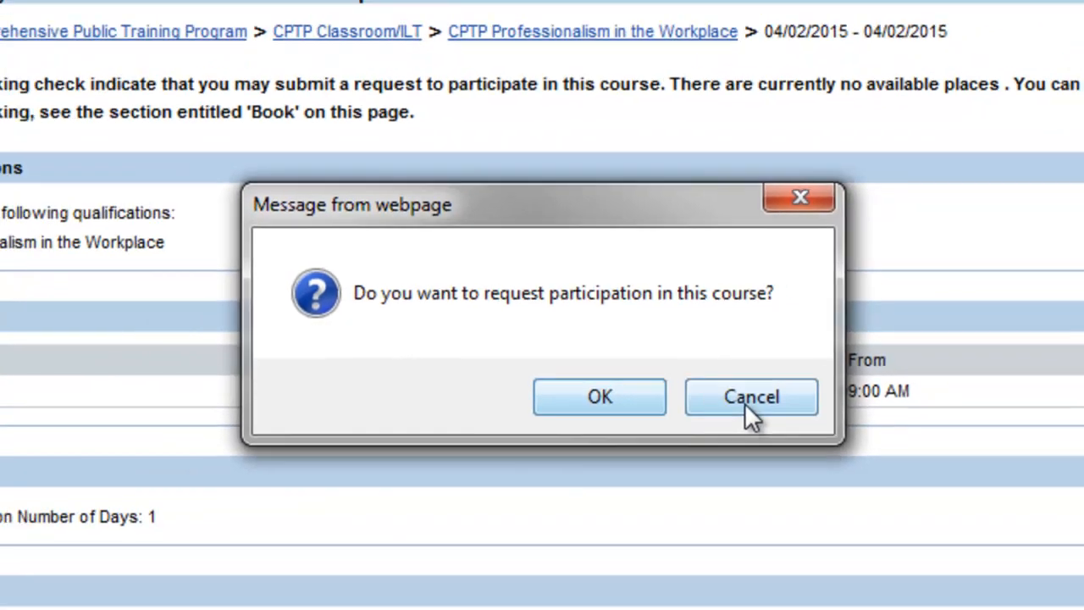
left_click(751, 396)
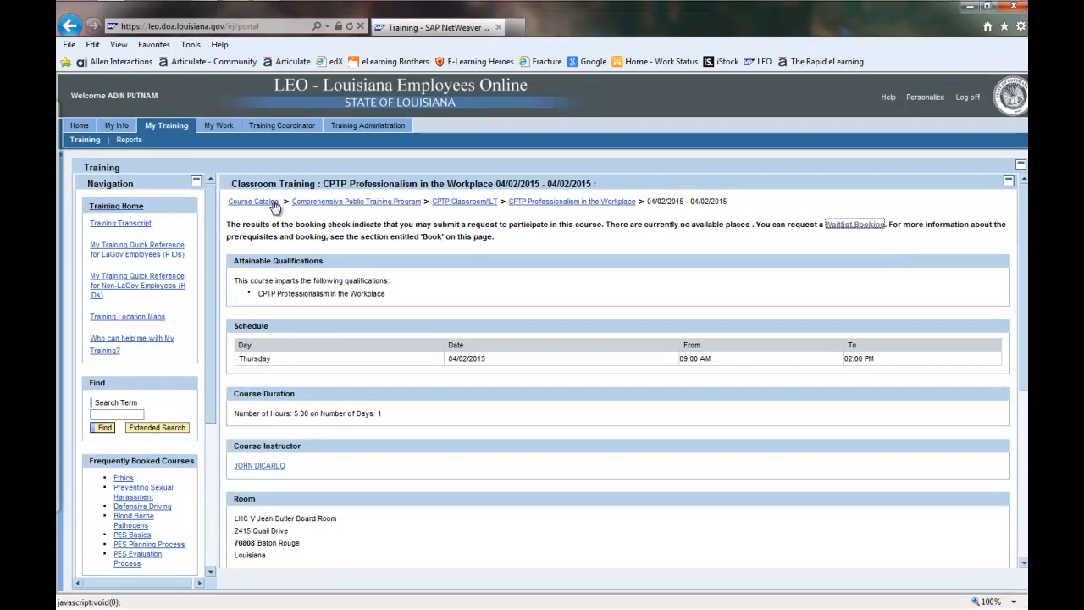
mouse_move(527, 207)
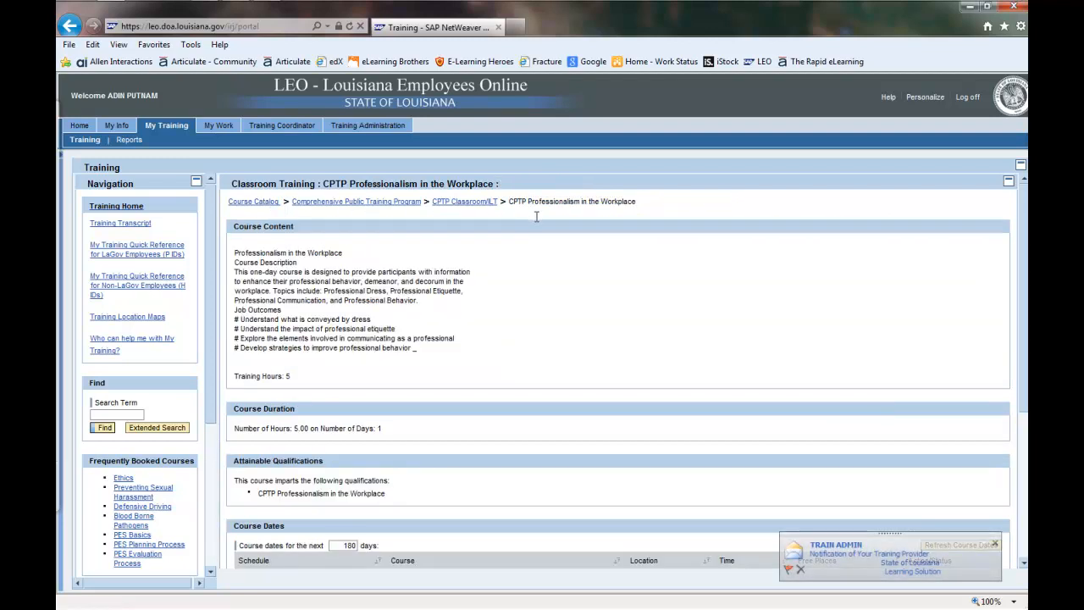
mouse_move(561, 367)
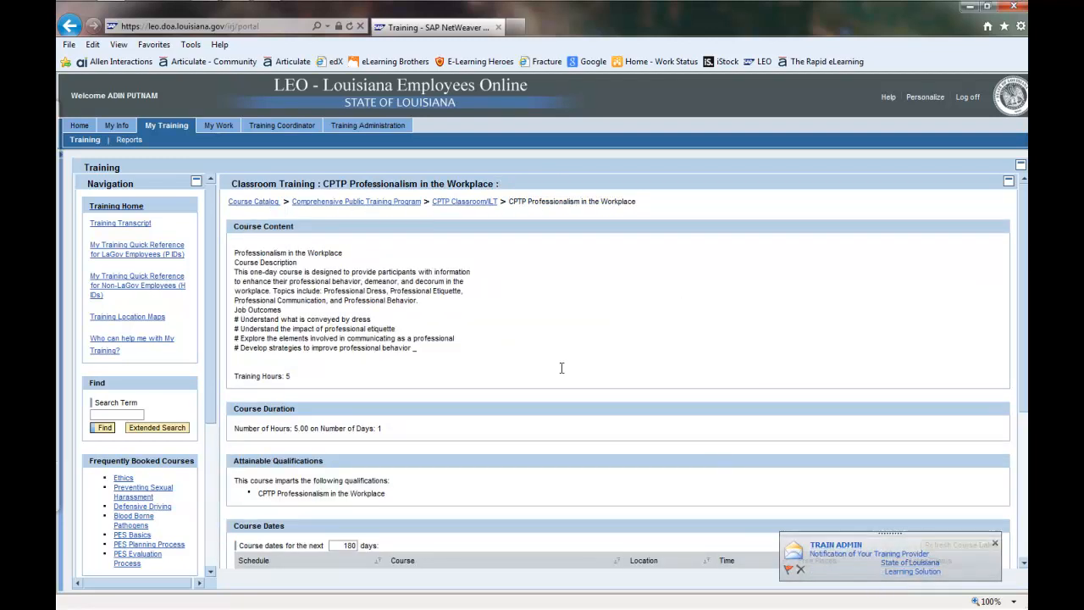
- Scroll down to the Course Dates table showing the 04/02/2015 Baton Rouge session
scroll("down", 3)
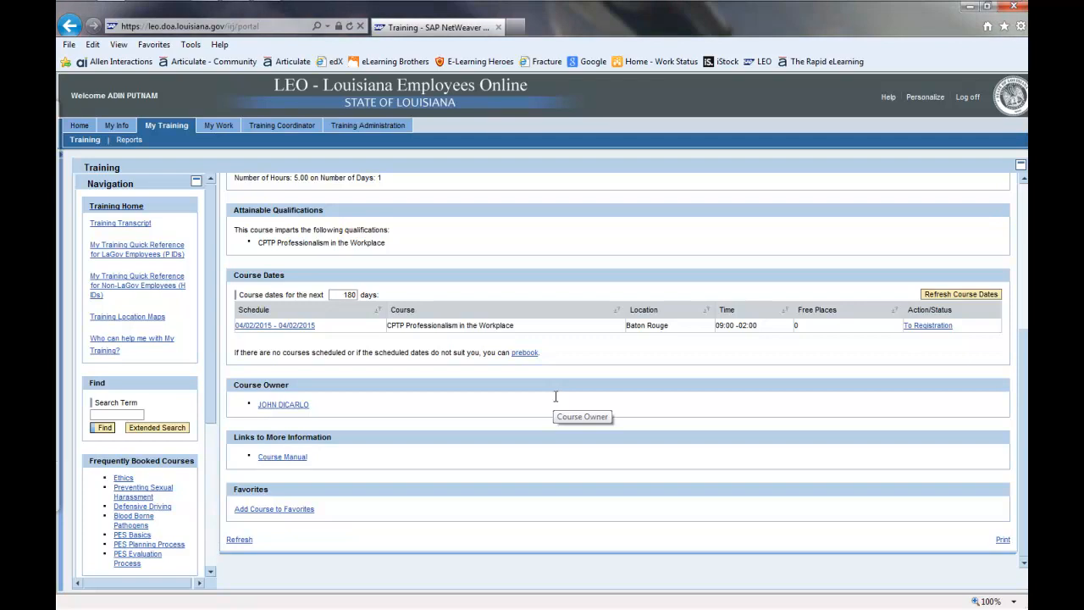
mouse_move(556, 393)
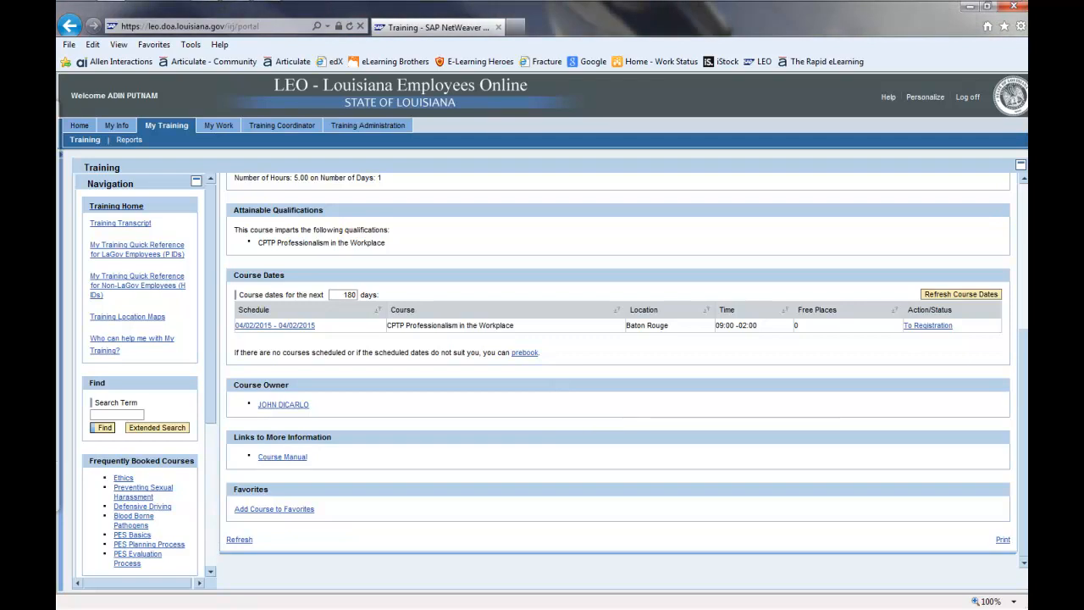